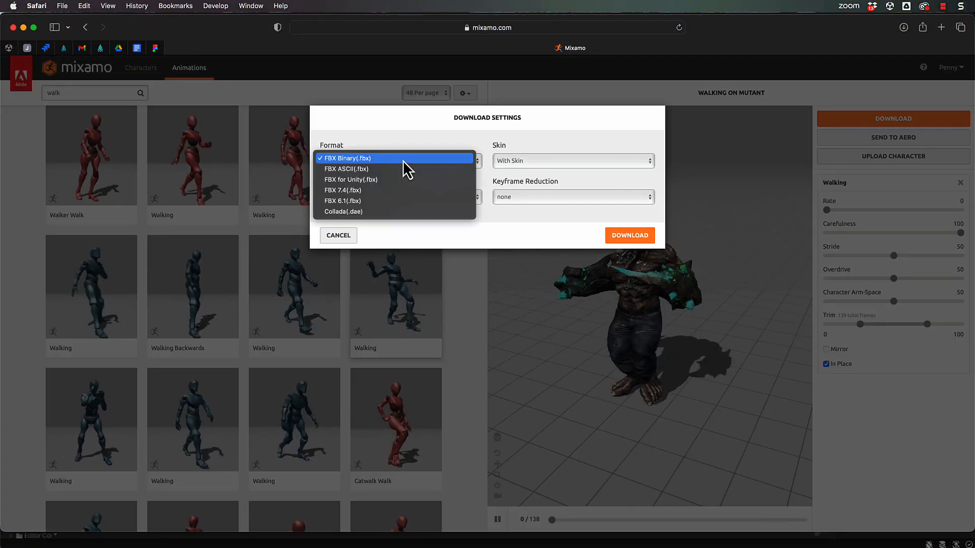
Choose FBX Binary (.fbx) as the walking animation's download format.
{"action": "left_click", "coordinate": [351, 178]}
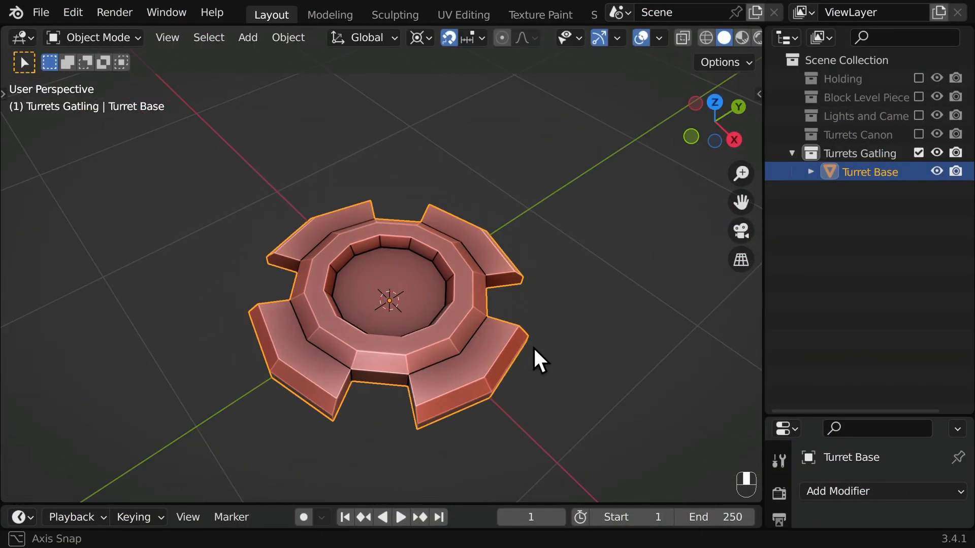
Extrude the small side face of the tall turret core outward into an arm stub.
{"action": "key", "text": "Tab"}
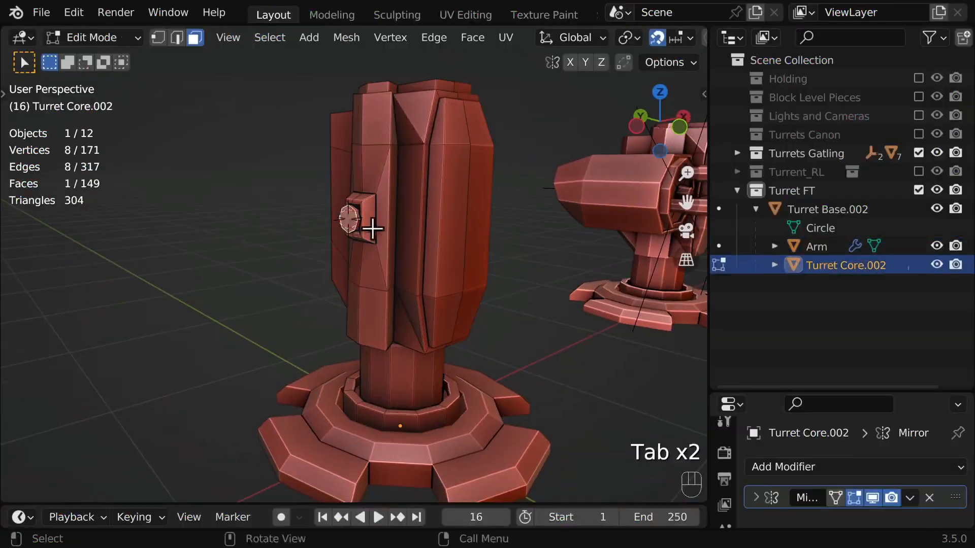
{"action": "key", "text": "e"}
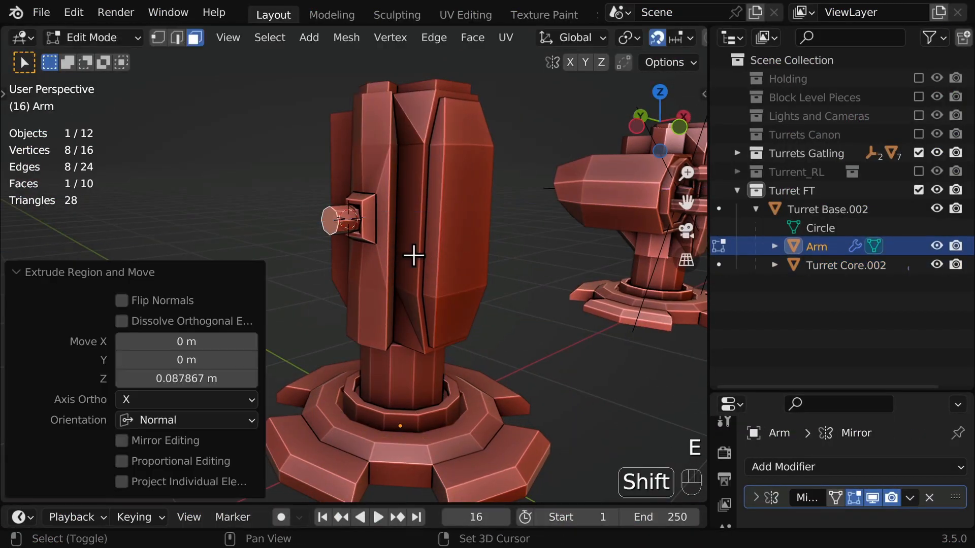